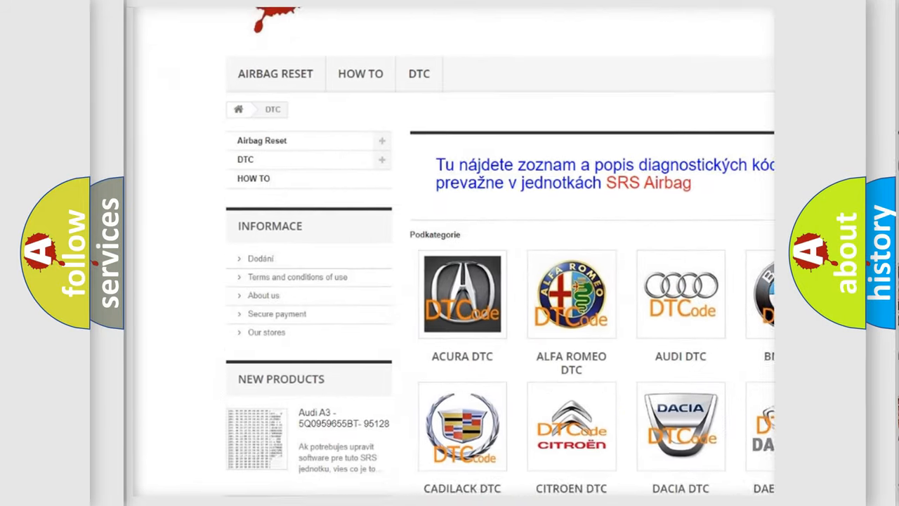
pyautogui.scroll(-3)
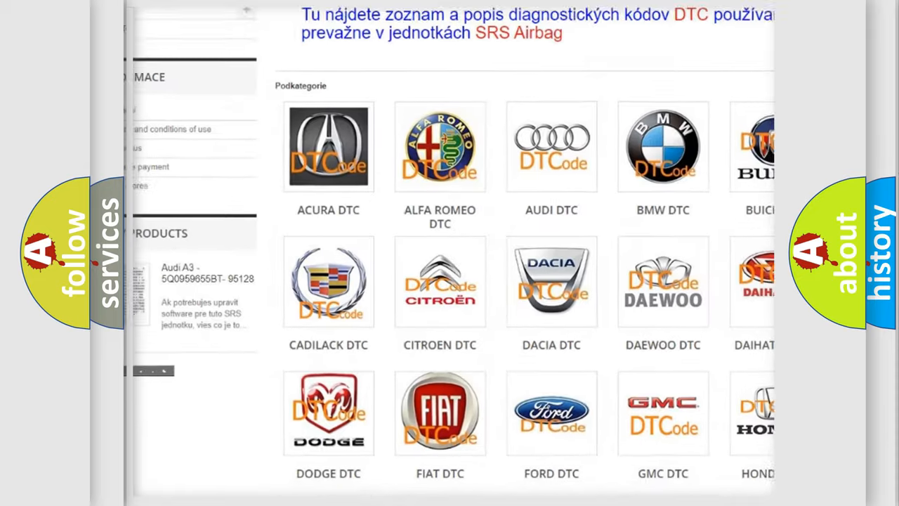
pyautogui.scroll(-3)
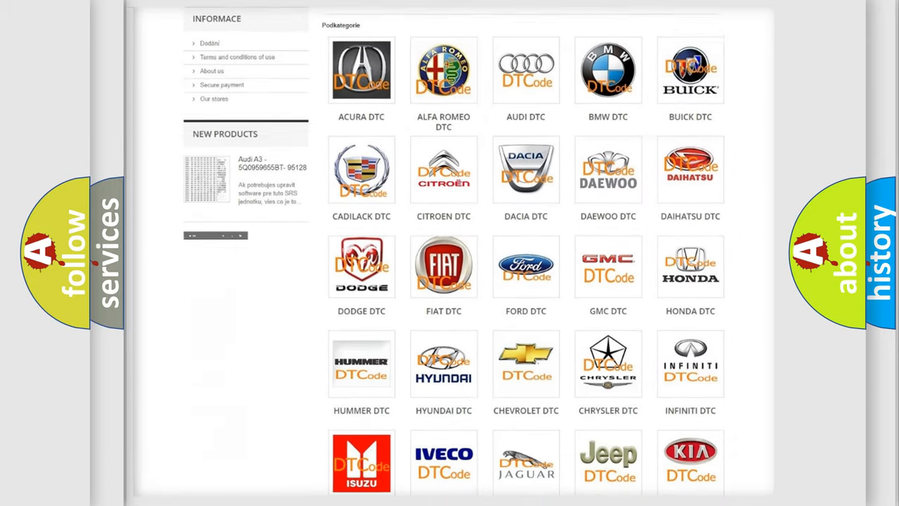
pyautogui.scroll(-3)
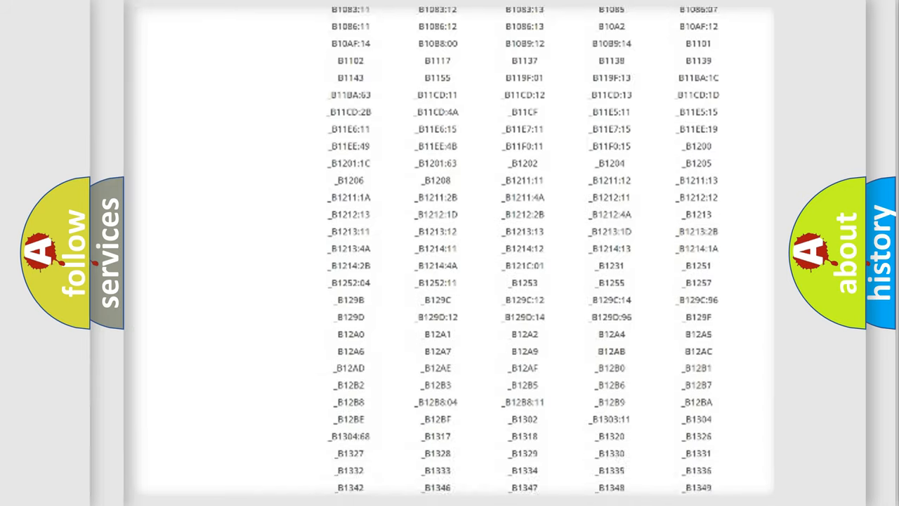
pyautogui.scroll(-3)
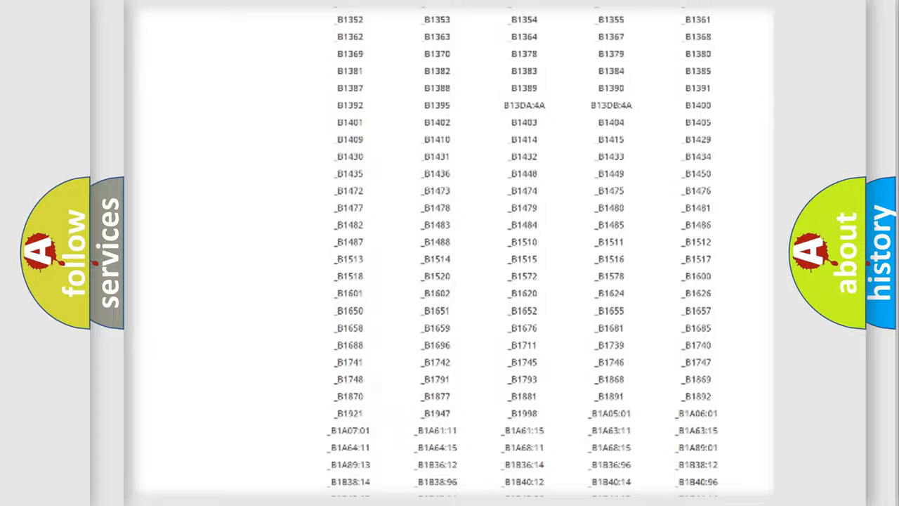